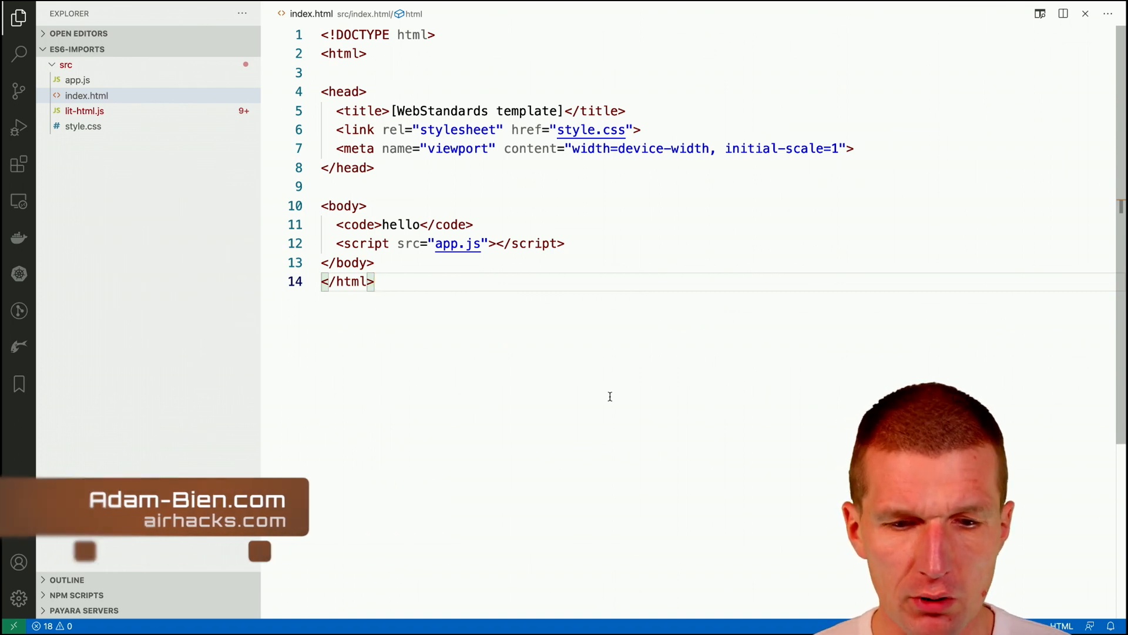
pyautogui.moveTo(458, 244)
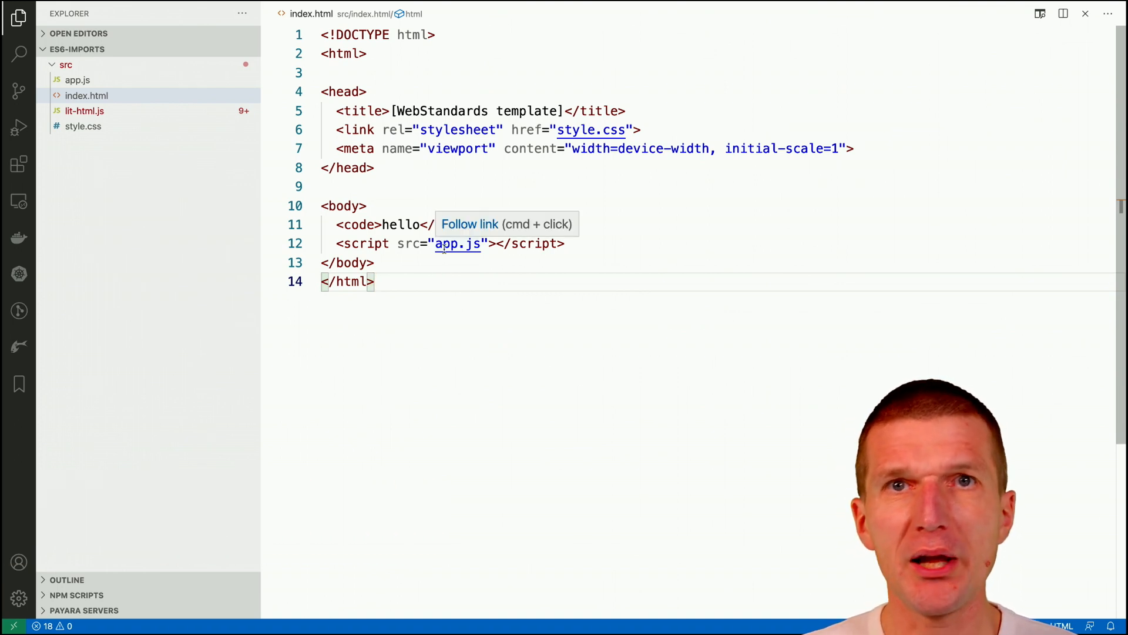
pyautogui.moveTo(357, 198)
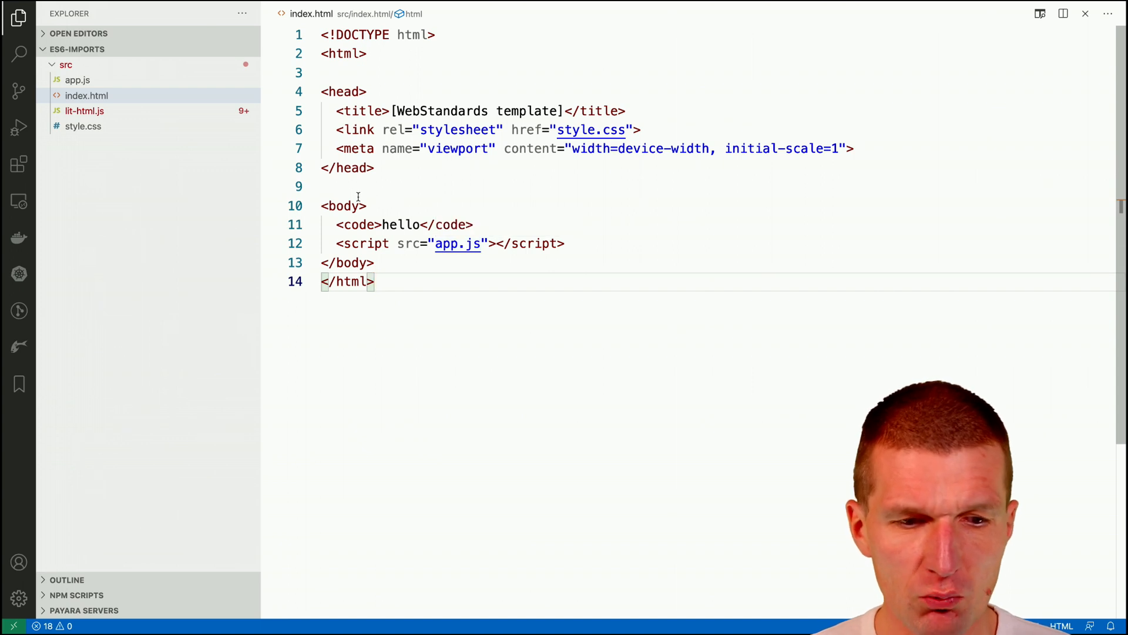
# Step: Bring up the lit-html.js library source from the Explorer sidebar
pyautogui.click(84, 111)
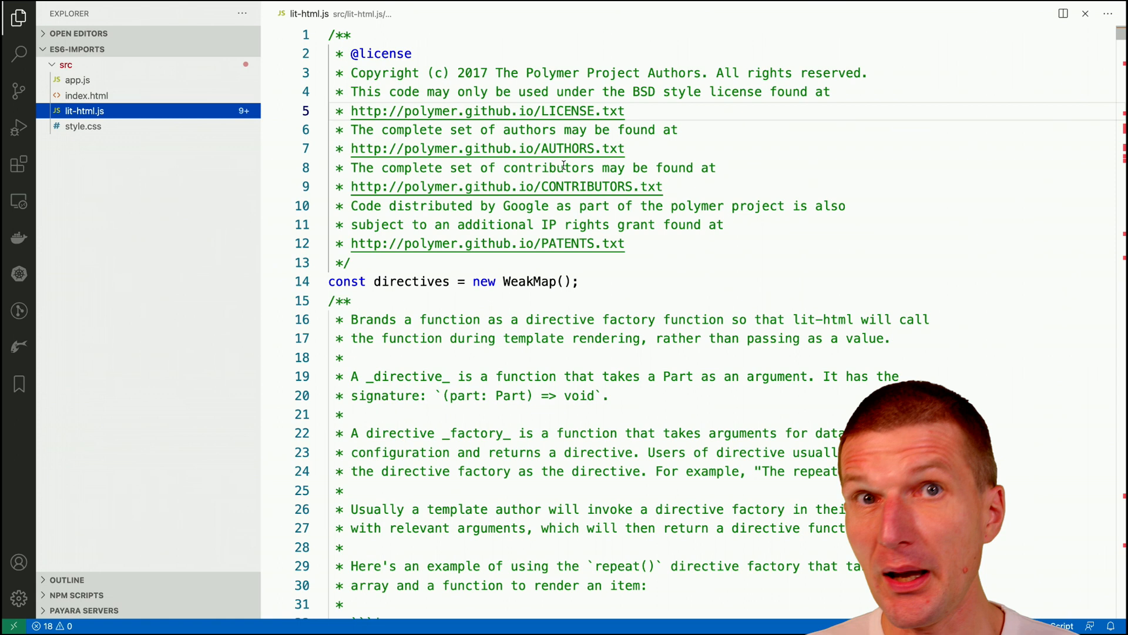
pyautogui.moveTo(514, 116)
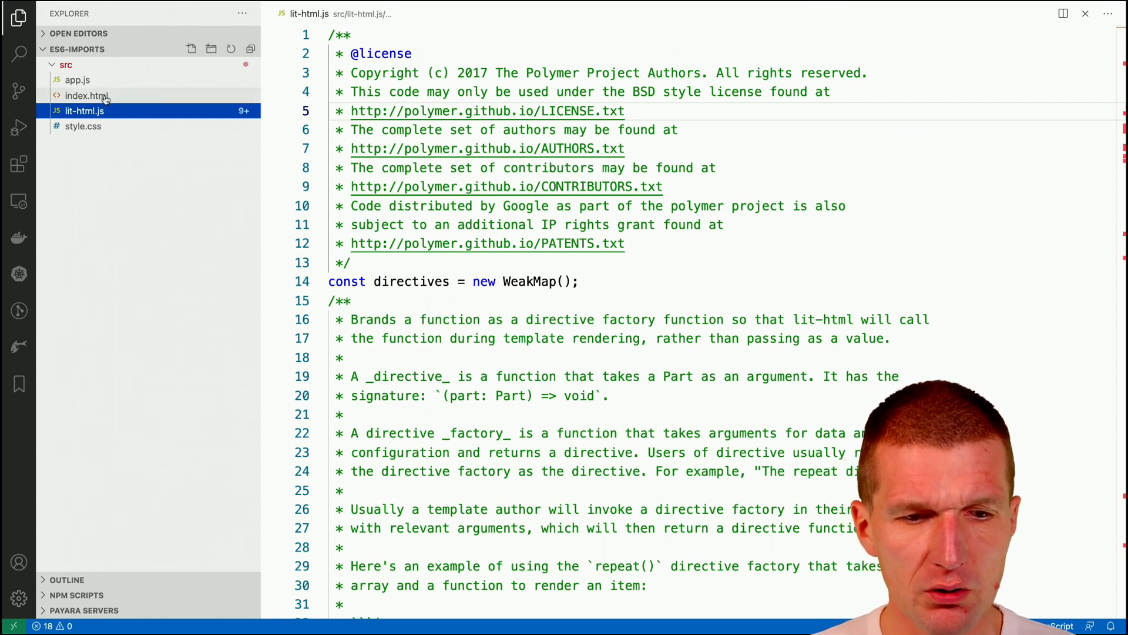
pyautogui.moveTo(66, 80)
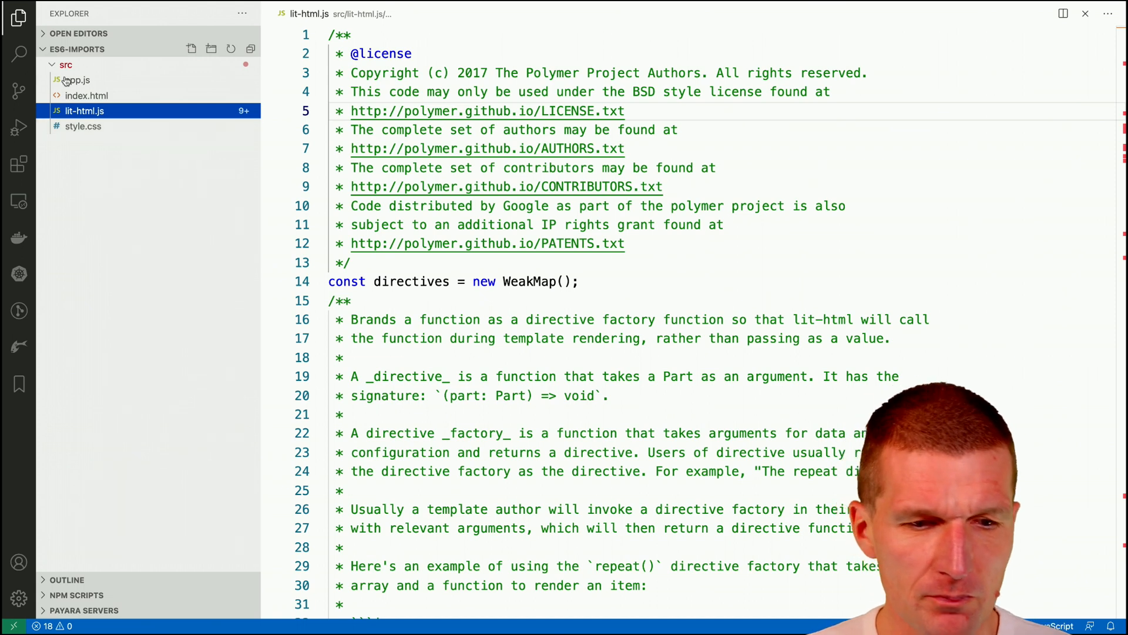
# Step: In app.js, declare class Hello extends HTMLElement with a view() method
pyautogui.click(78, 79)
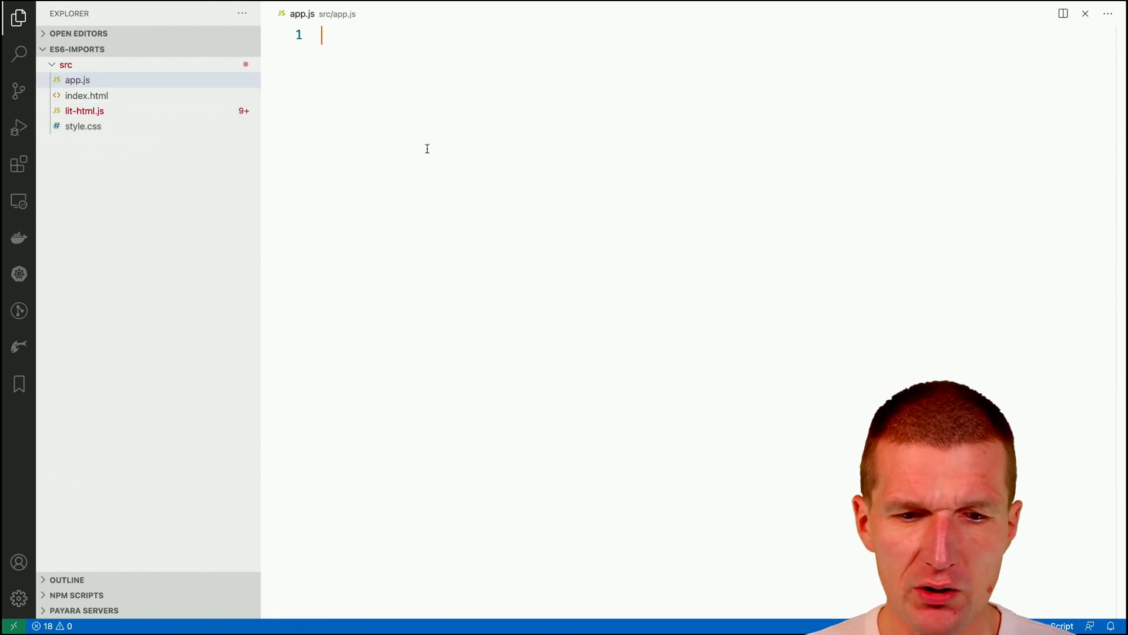
pyautogui.write('class')
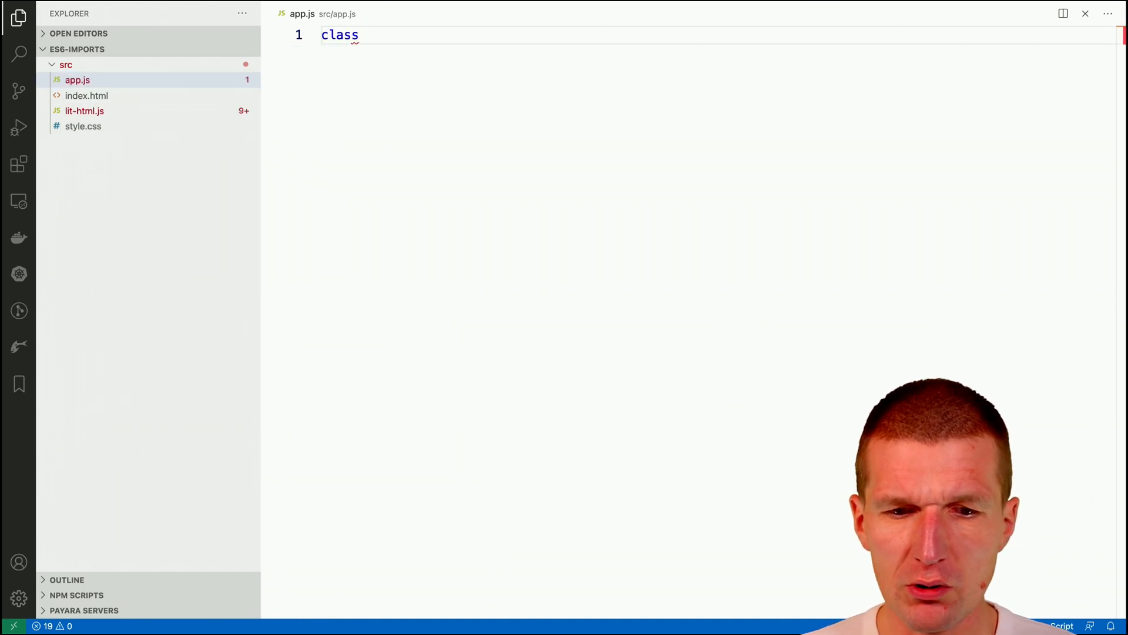
pyautogui.write('Hello extends')
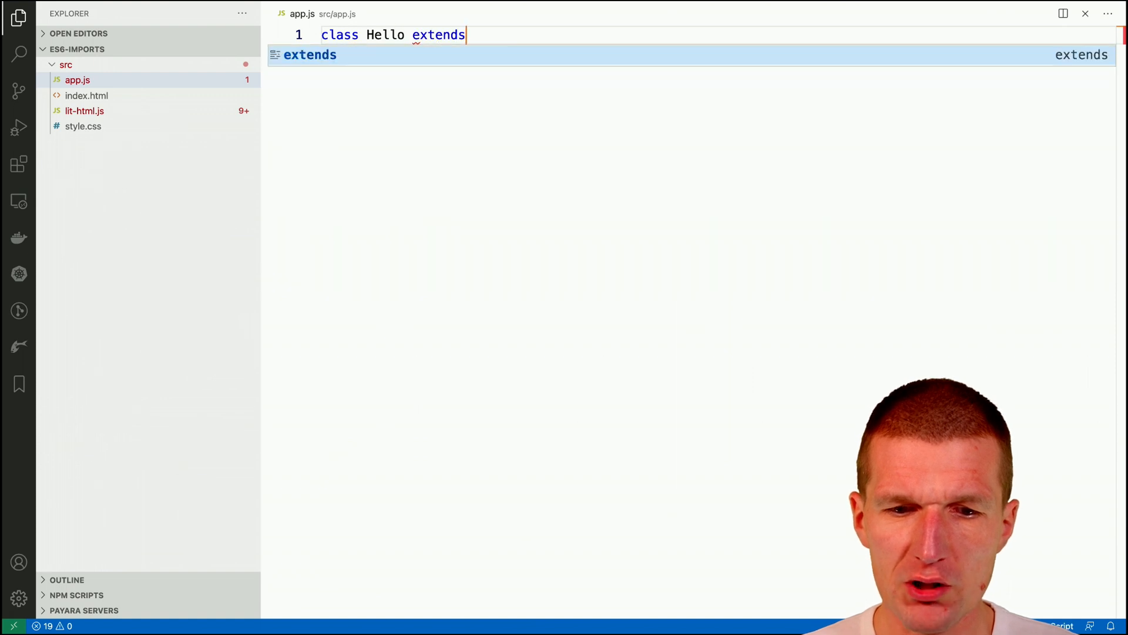
pyautogui.write('HTMLElement {')
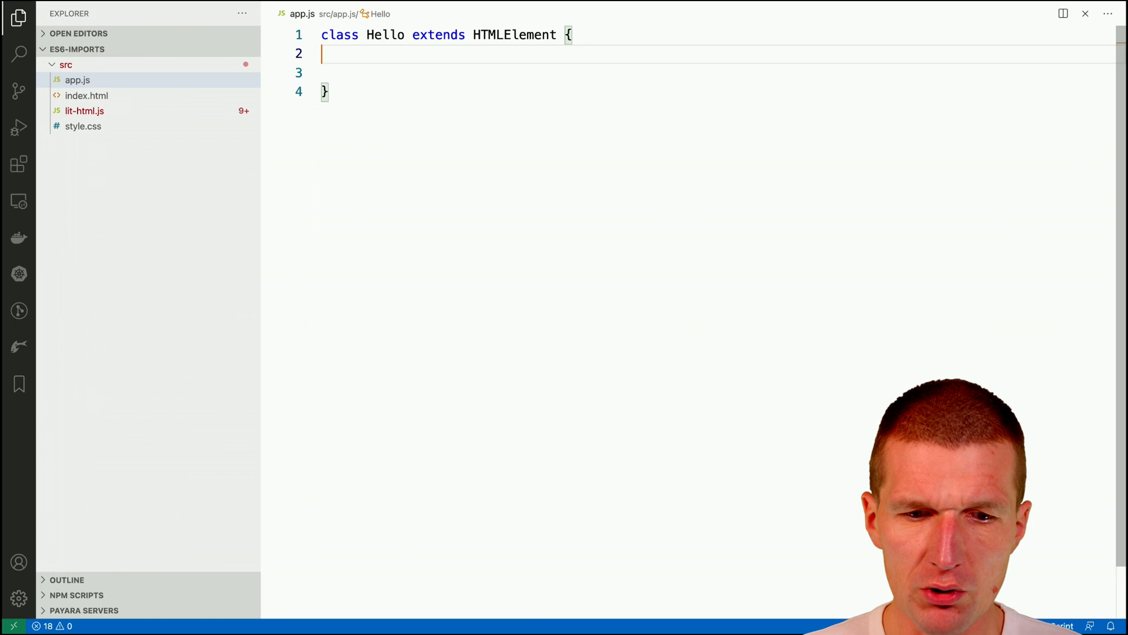
pyautogui.write('view() {')
pyautogui.write('return')
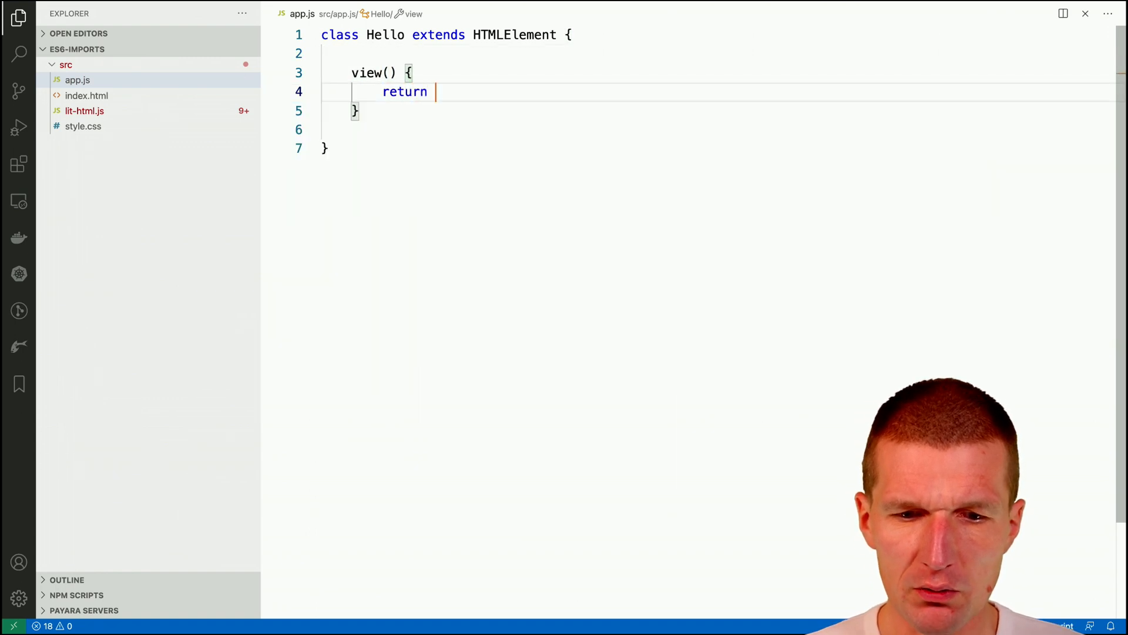
# Step: Have view() return an html` template containing <h2>hello</h2>
pyautogui.write('html``;')
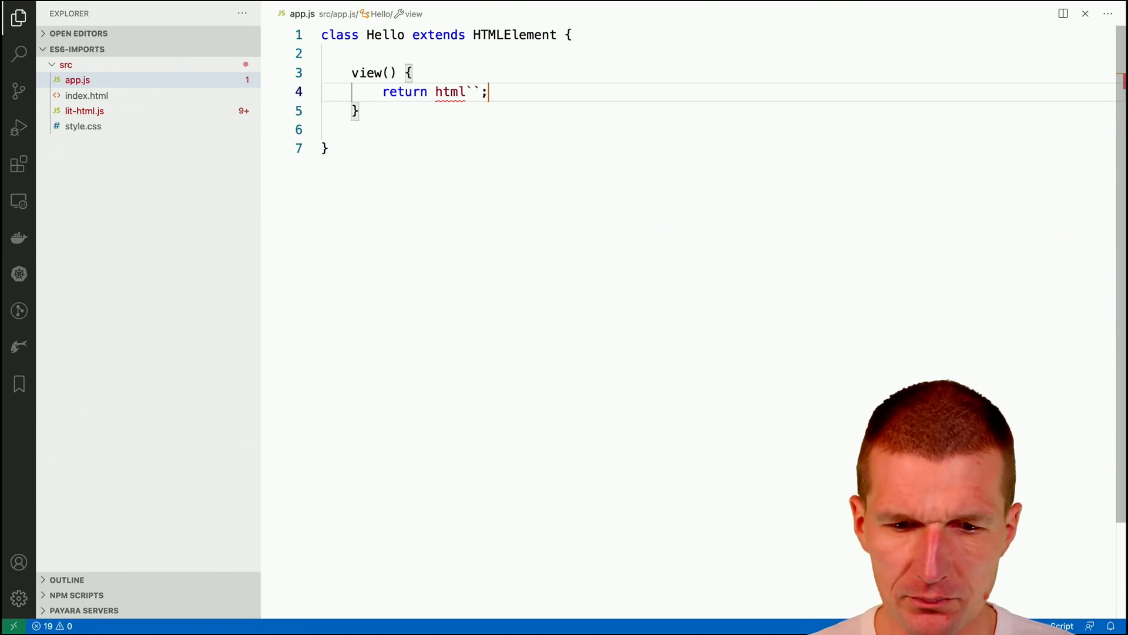
pyautogui.press('Enter')
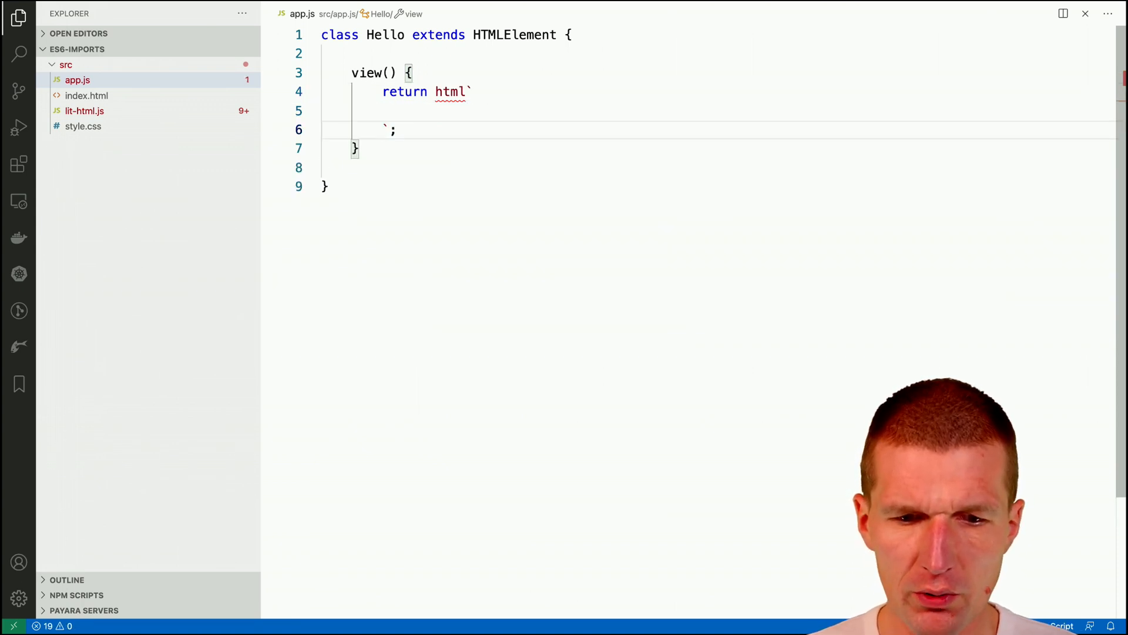
pyautogui.write('1')
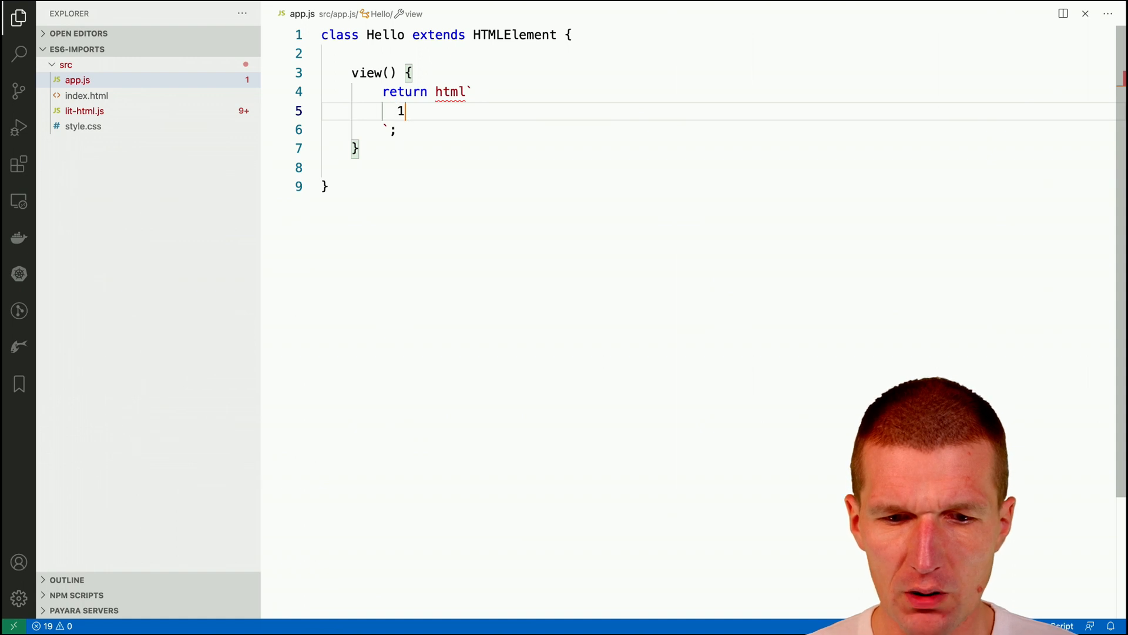
pyautogui.write('<h2')
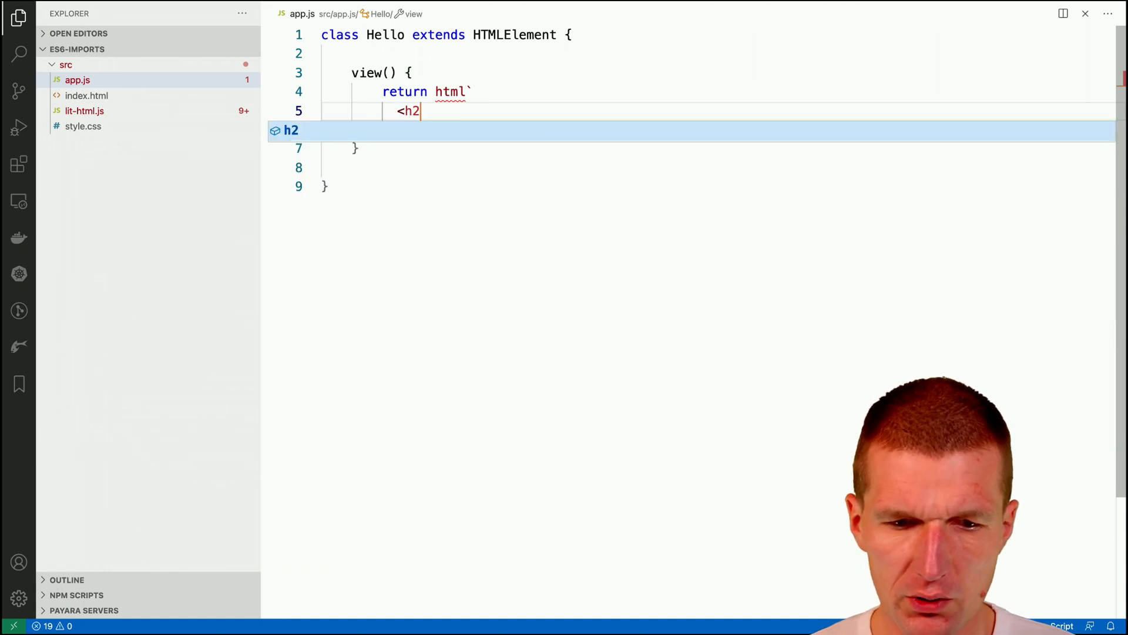
pyautogui.write('>hello</h2>')
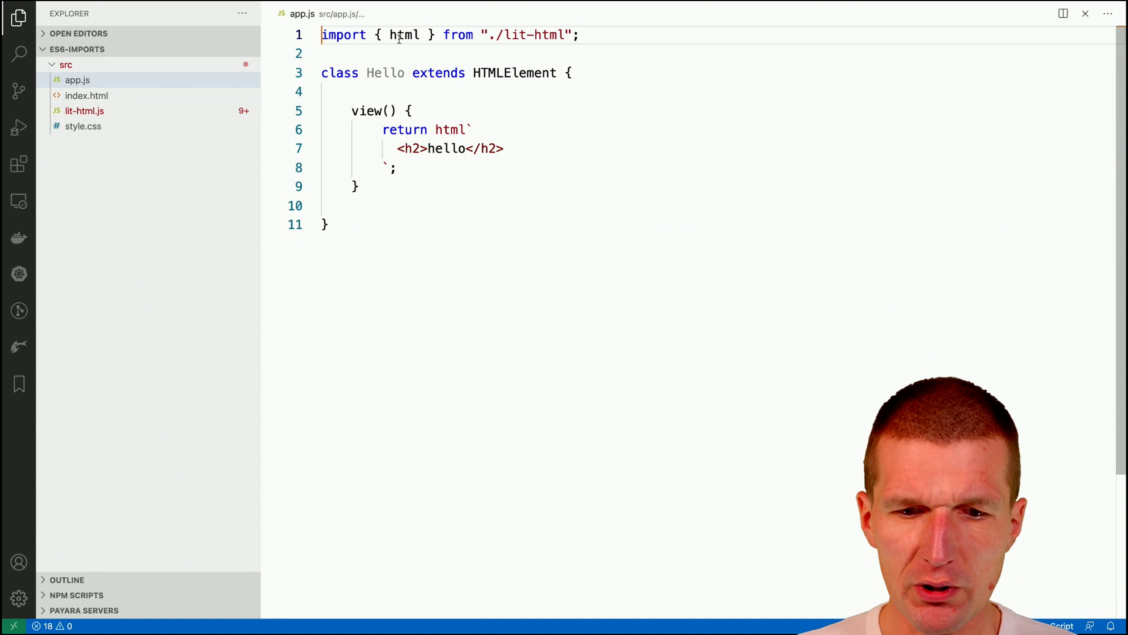
pyautogui.moveTo(525, 34)
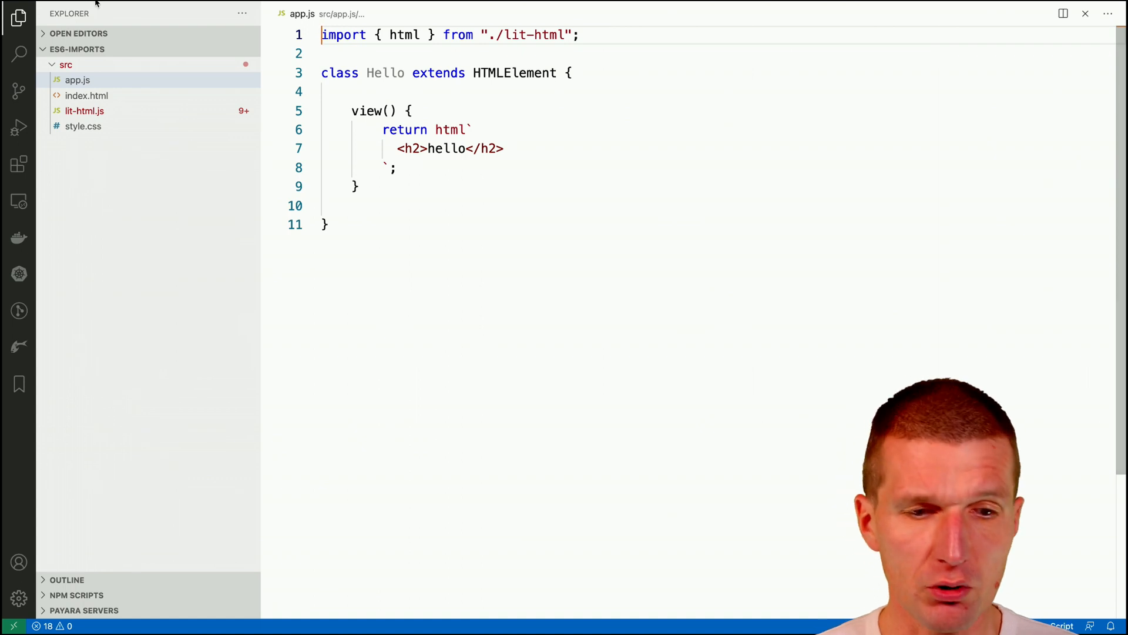
# Step: Head to the Code menu to reach the editor preferences
pyautogui.click(46, 9)
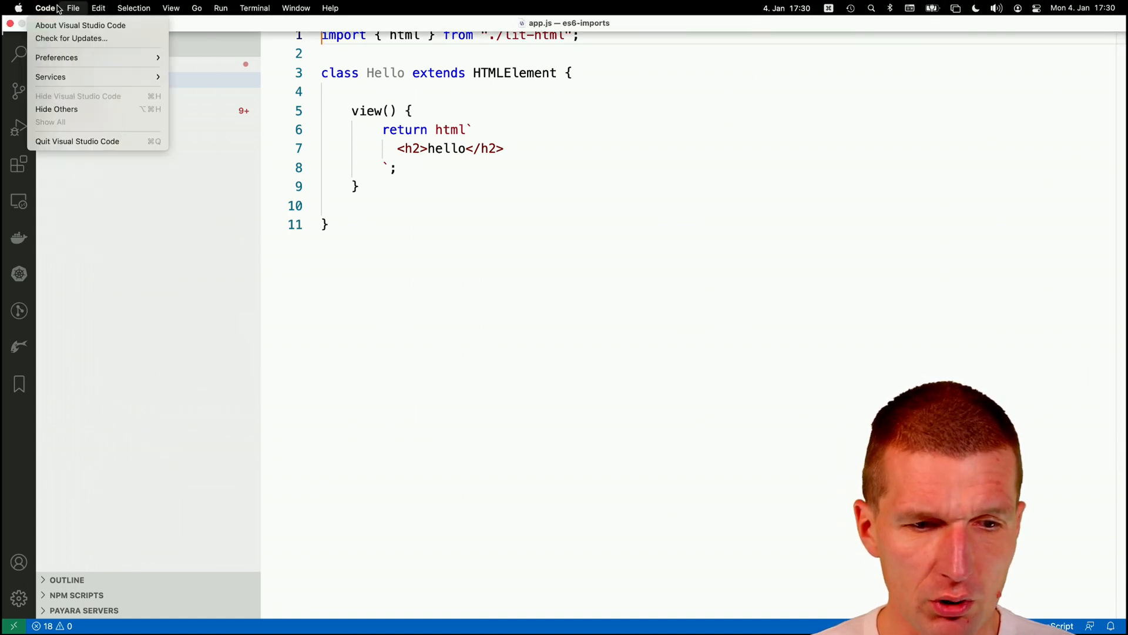
# Step: Filter Settings by 'importModule' and expand the JavaScript Import Module Specifier Ending choices
pyautogui.click(57, 58)
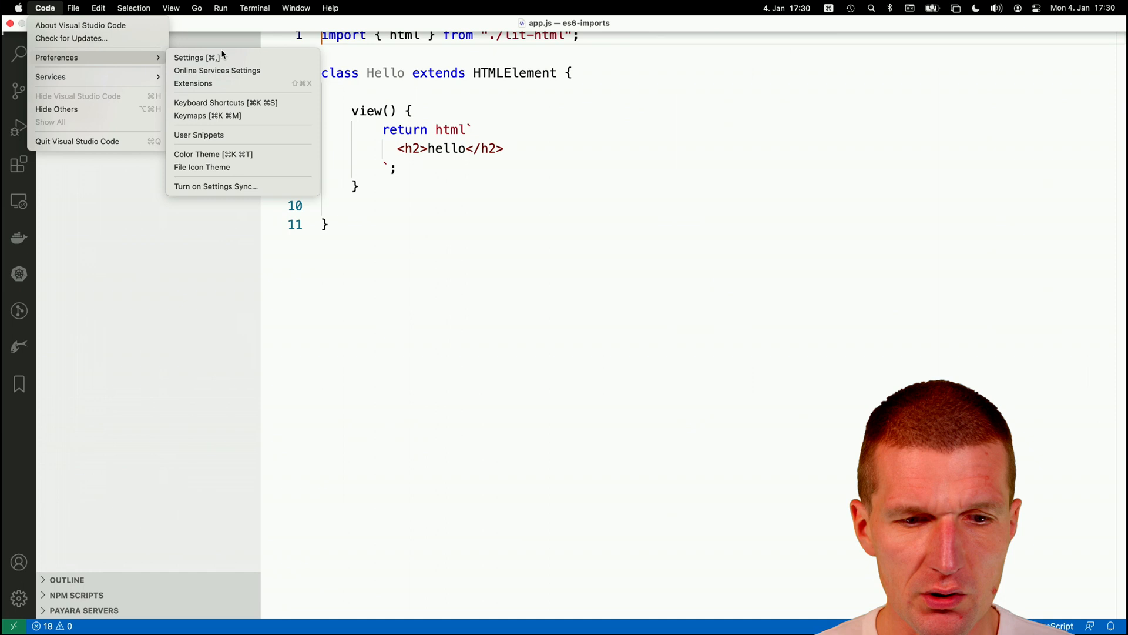
pyautogui.click(190, 57)
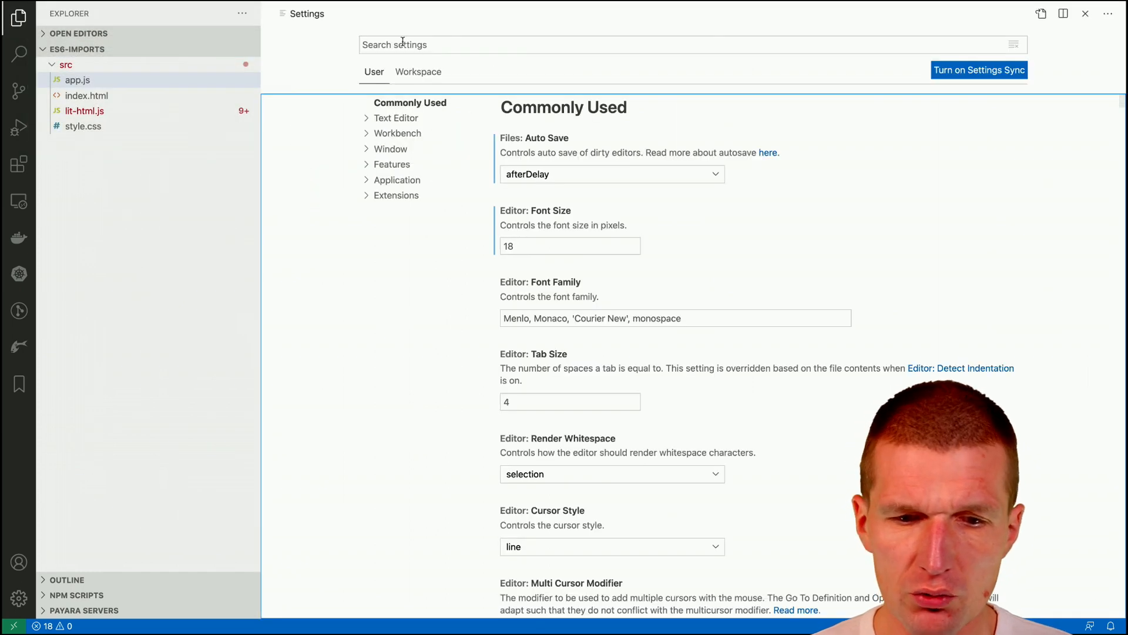
pyautogui.write('impor')
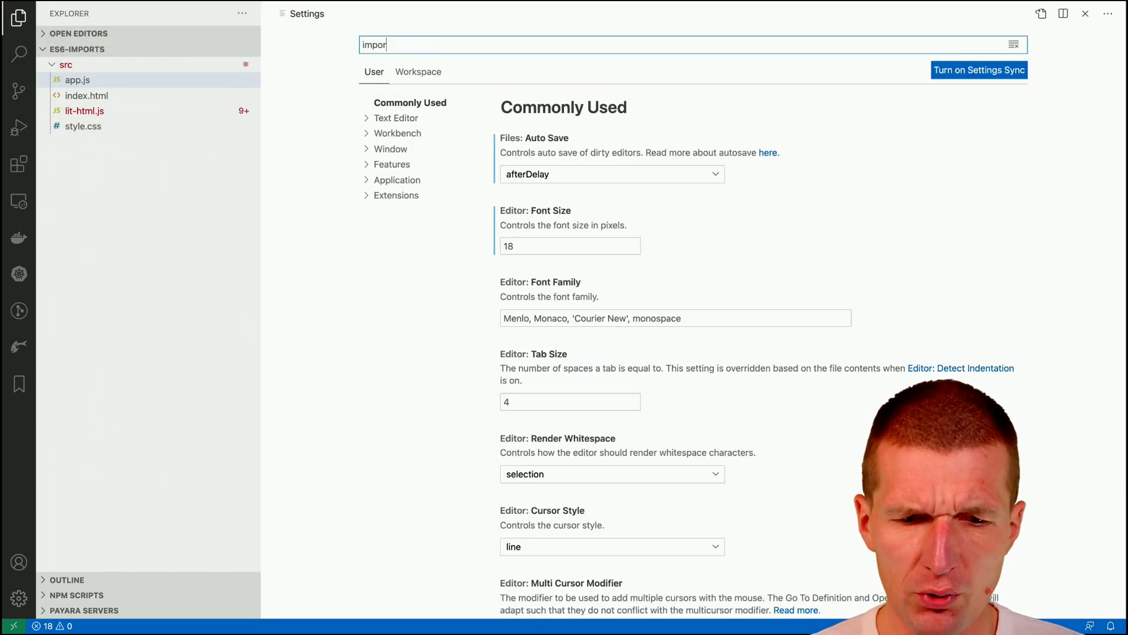
pyautogui.write('tMOdule')
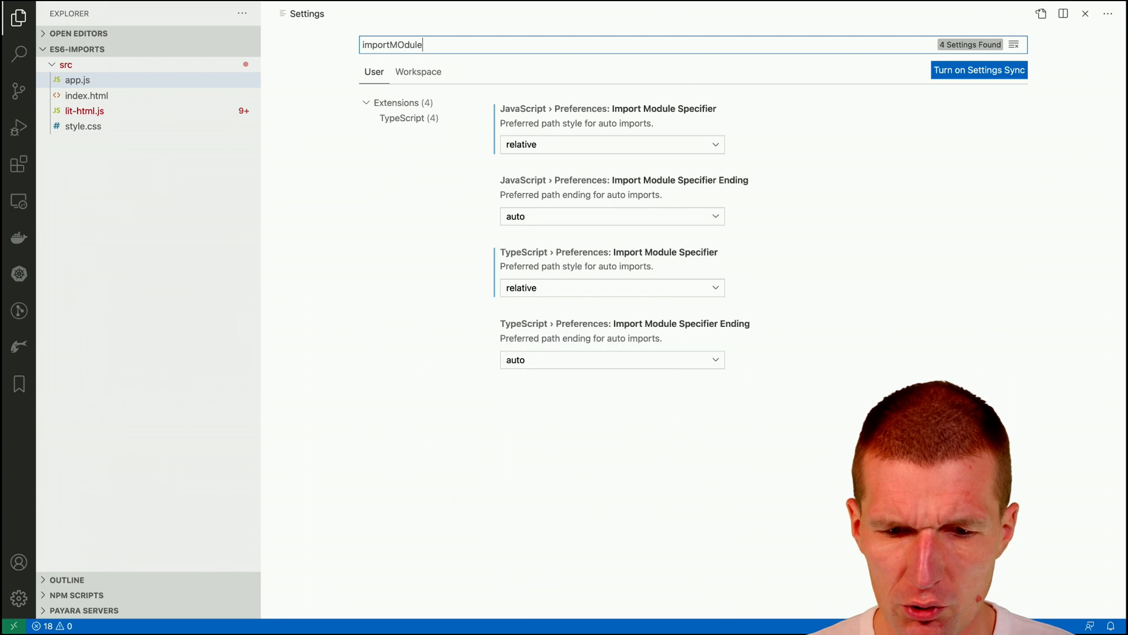
pyautogui.moveTo(588, 203)
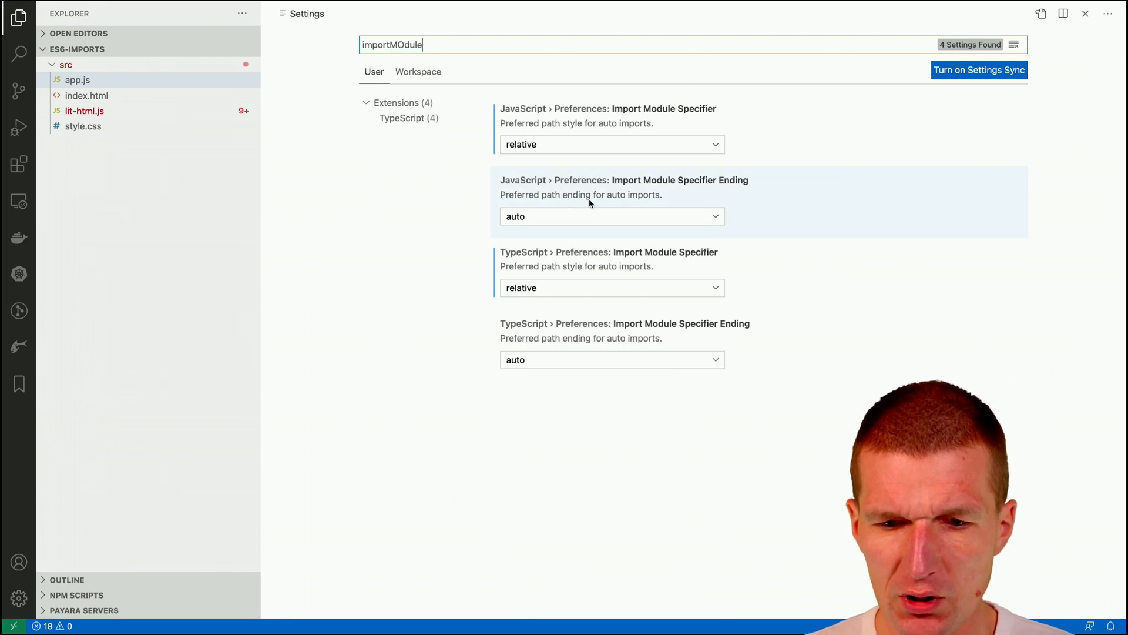
pyautogui.moveTo(546, 236)
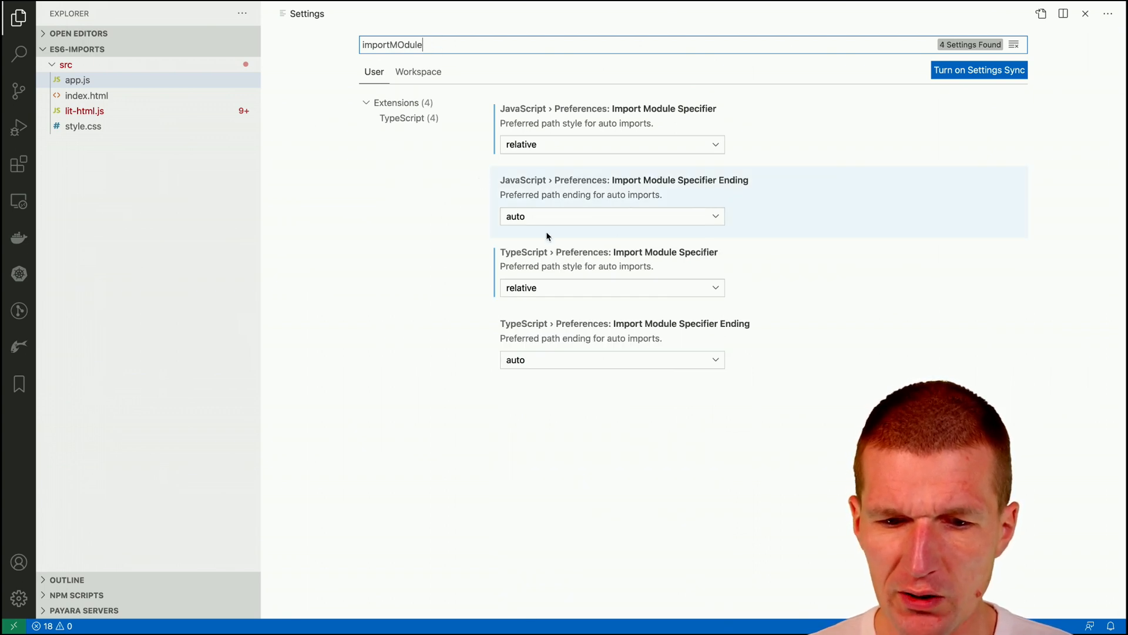
pyautogui.click(611, 216)
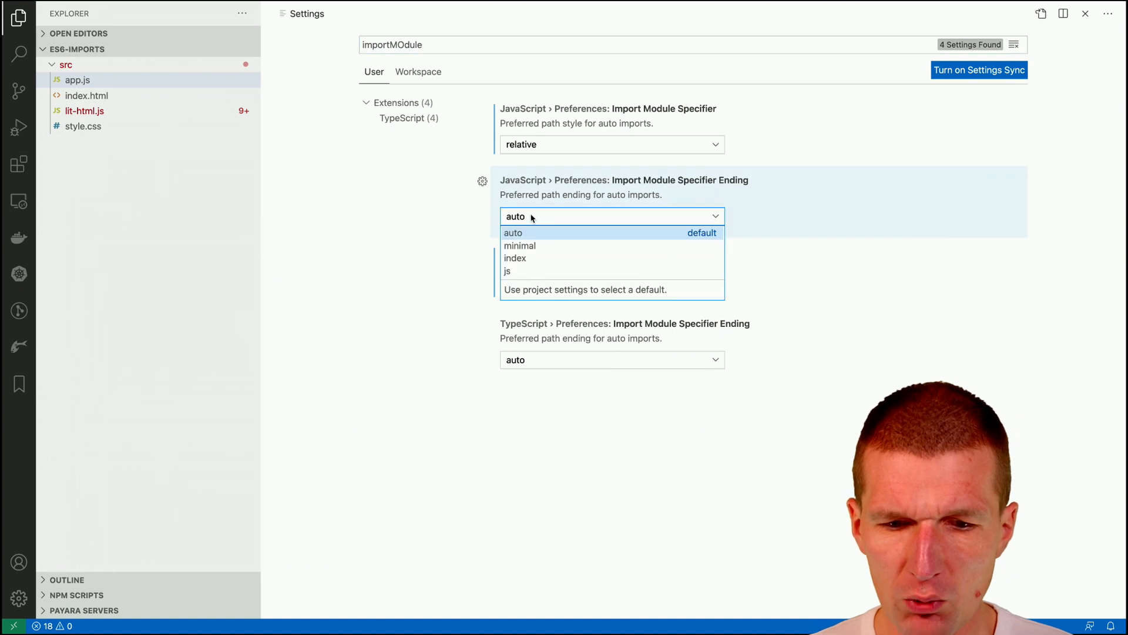
pyautogui.moveTo(507, 271)
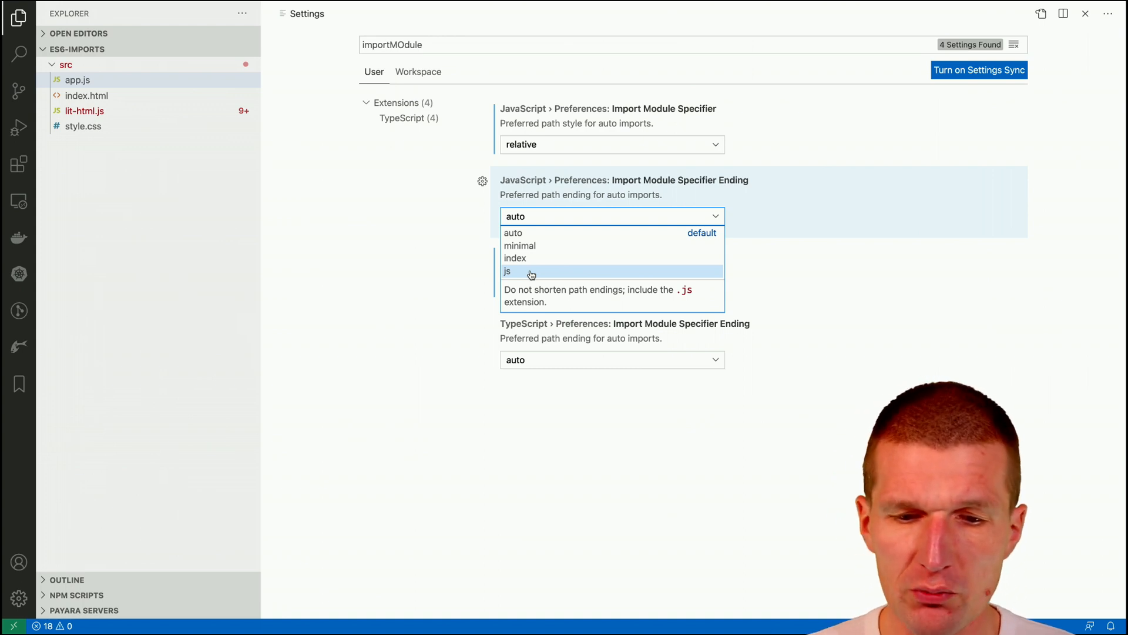
# Step: Choose 'js' so auto imports keep the .js extension
pyautogui.click(508, 272)
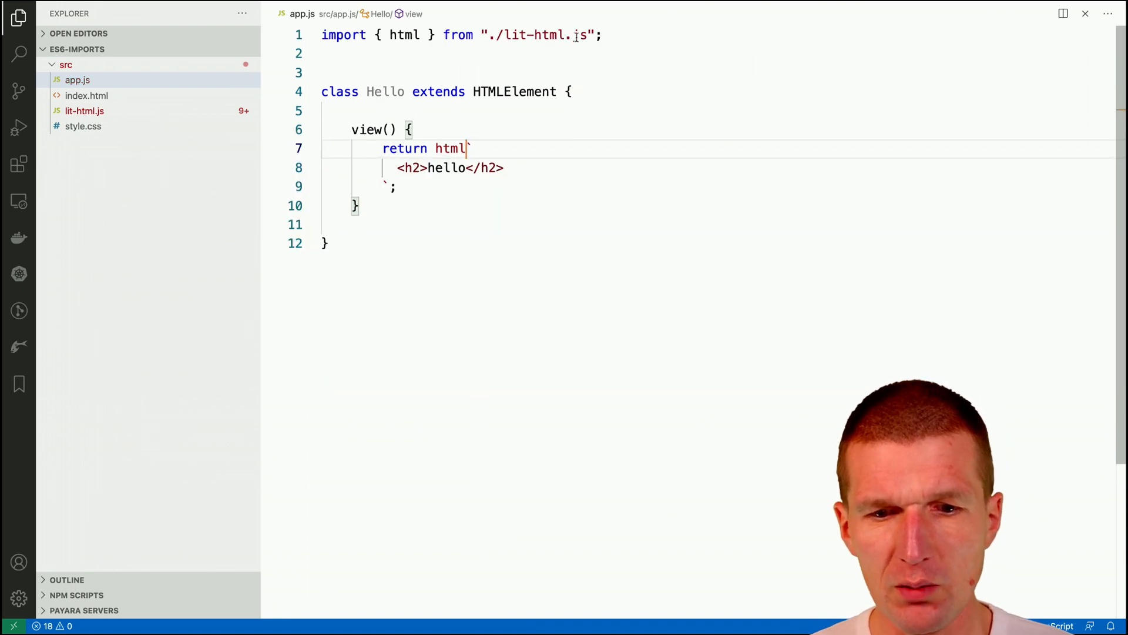
pyautogui.moveTo(536, 34)
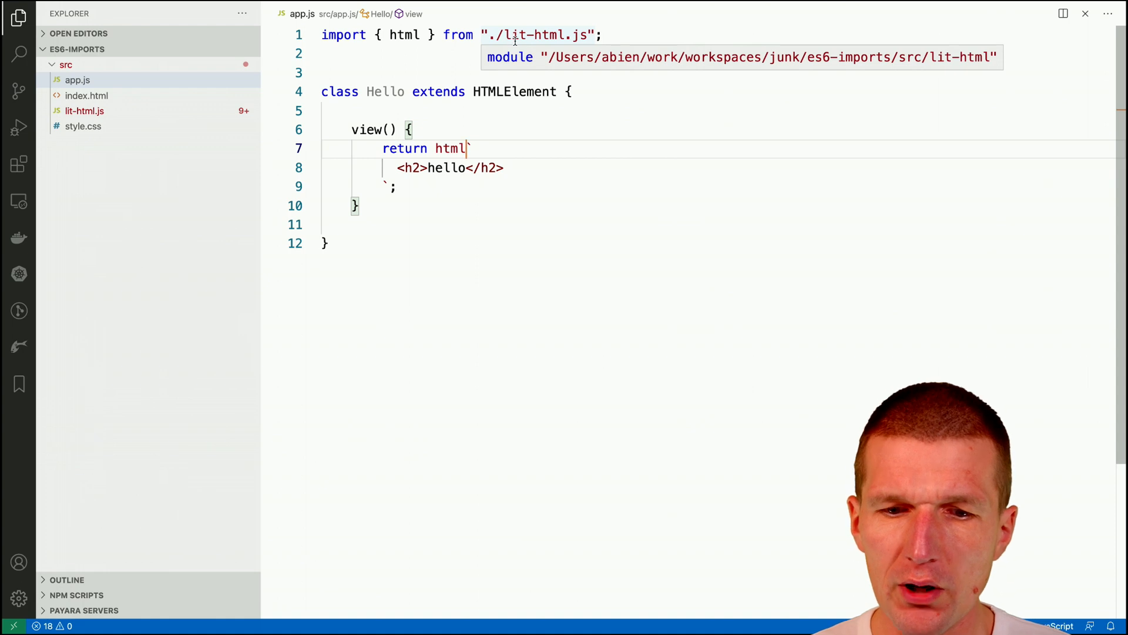